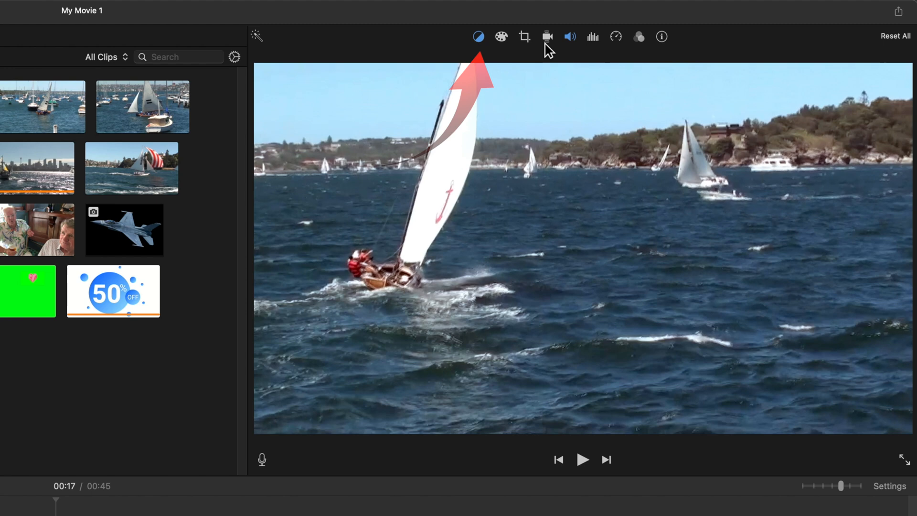
Step: Set the sailing clip's Color Balance mode to White Balance in iMovie
left_click(479, 36)
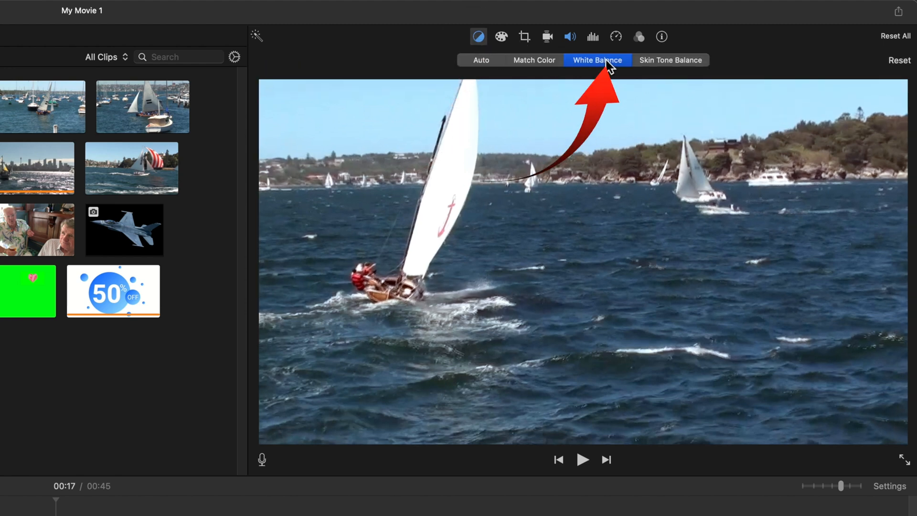
left_click(597, 59)
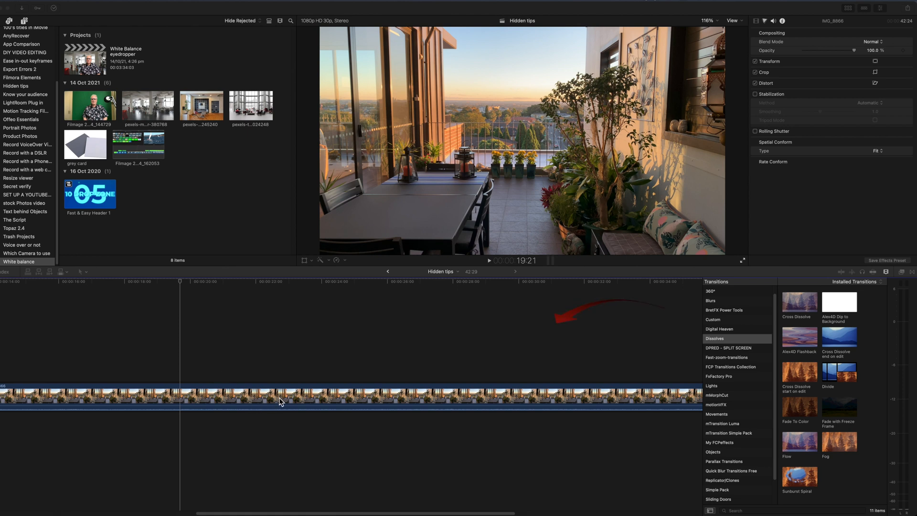
Step: Apply Balance Color from the Enhancements menu to the selected patio clip
left_click(295, 398)
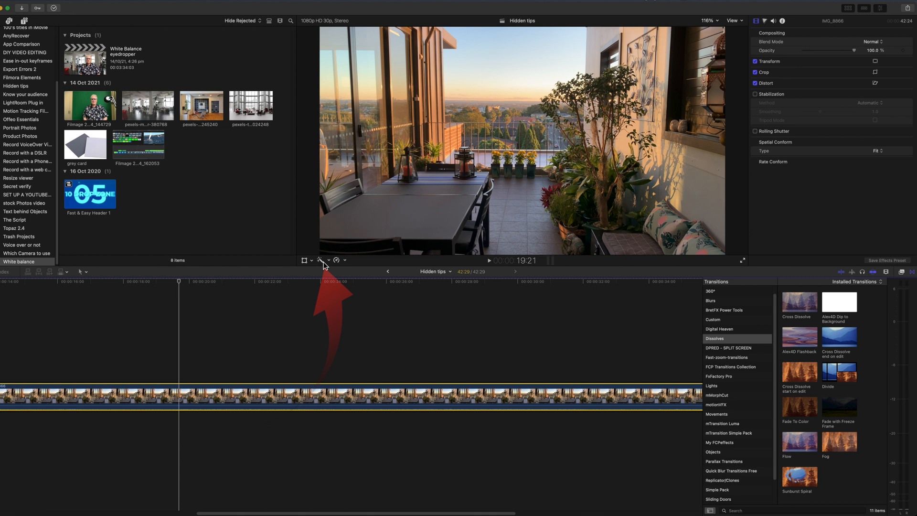
left_click(322, 260)
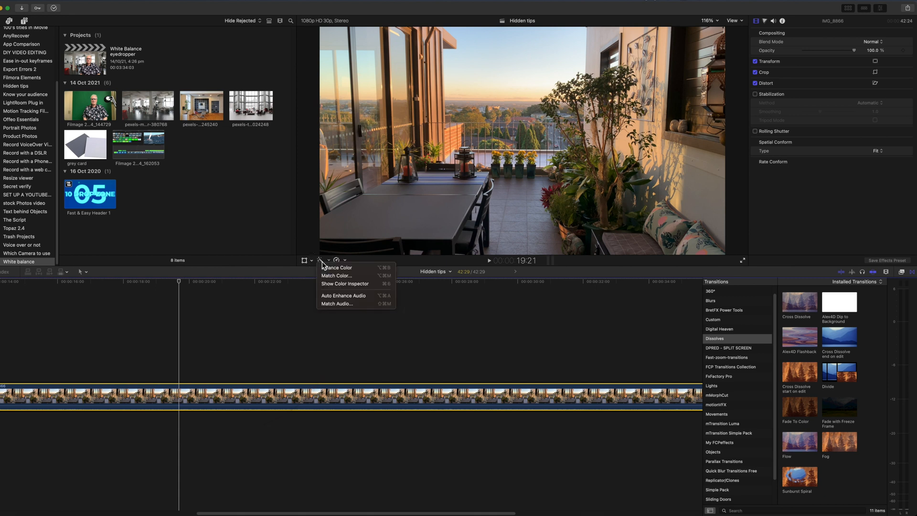
mouse_move(309, 281)
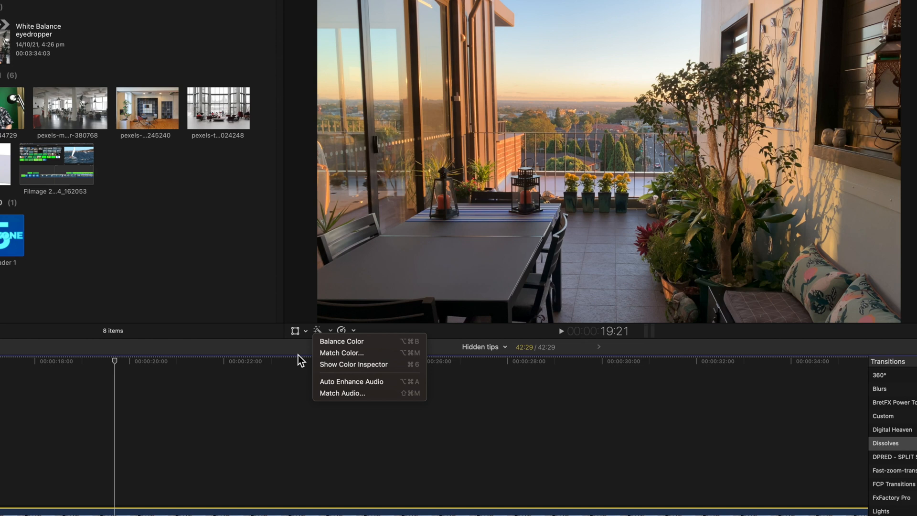
mouse_move(342, 341)
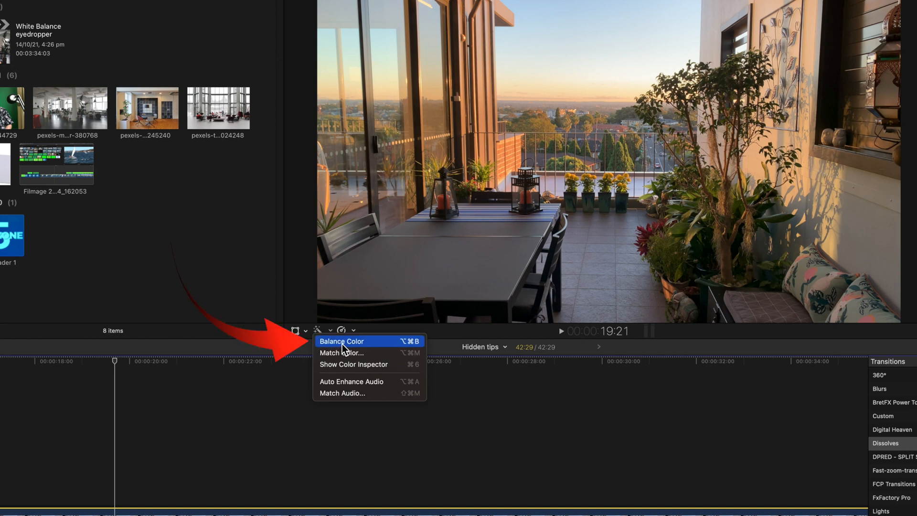
mouse_move(383, 348)
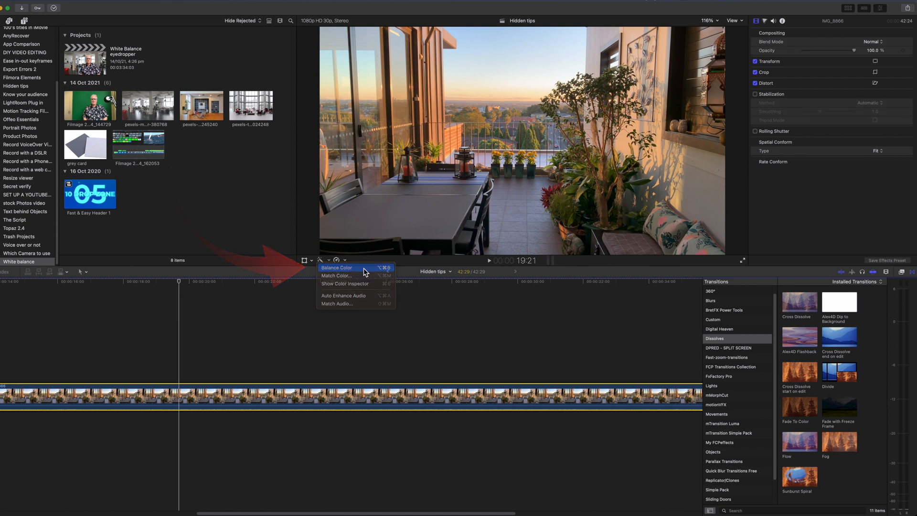
left_click(336, 267)
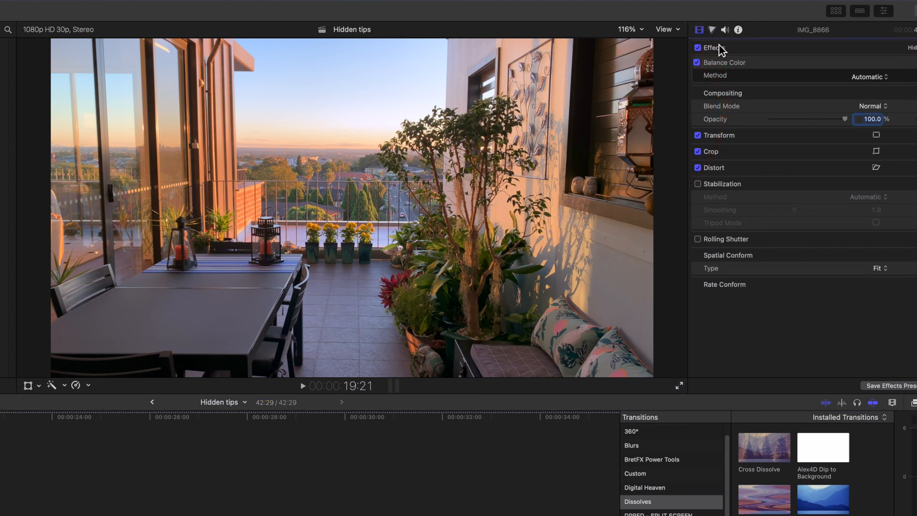
mouse_move(863, 94)
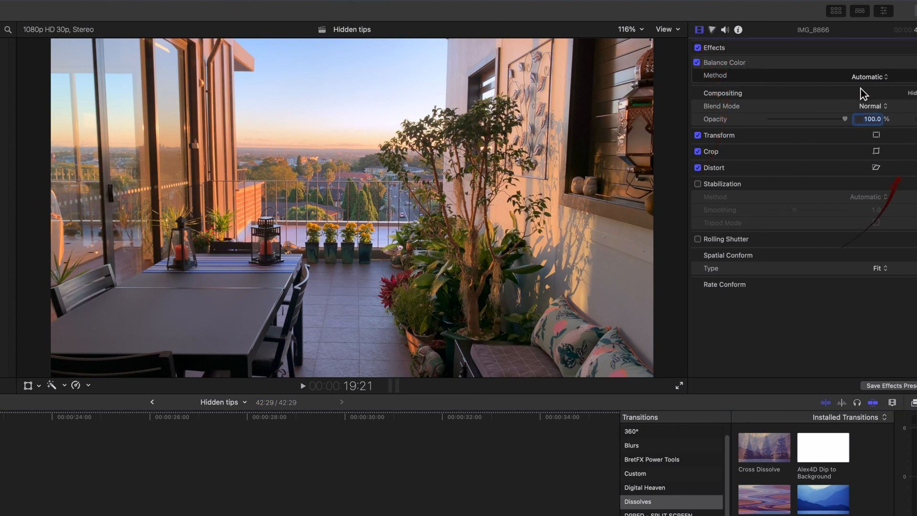
mouse_move(894, 87)
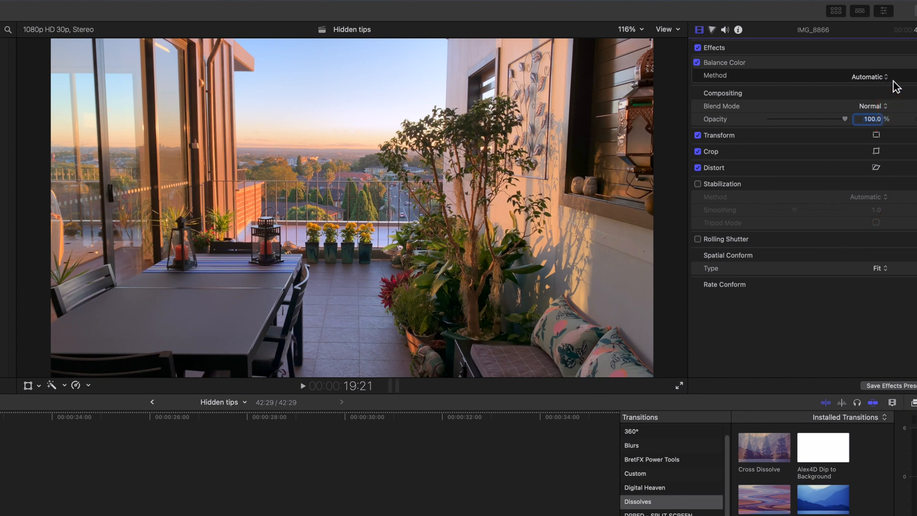
Step: Set the Balance Color Method pop-up to White Balance in the Video Inspector
left_click(868, 76)
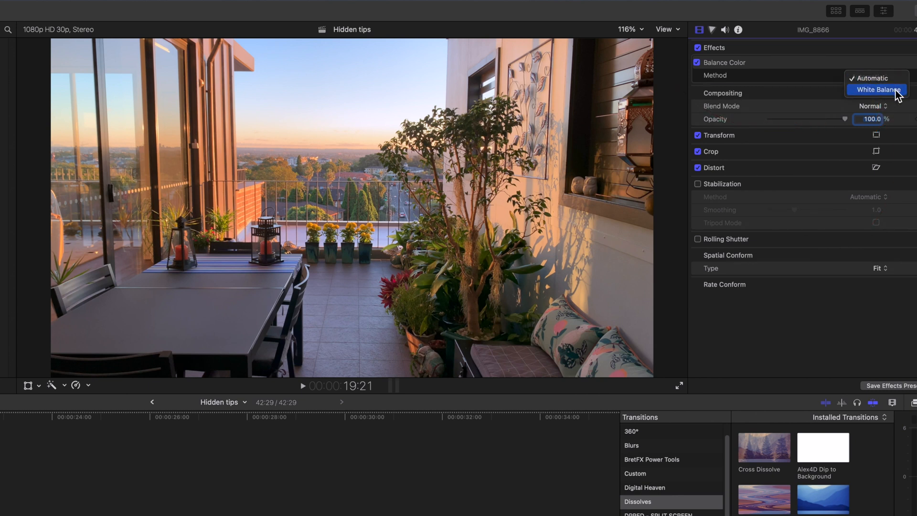
left_click(876, 89)
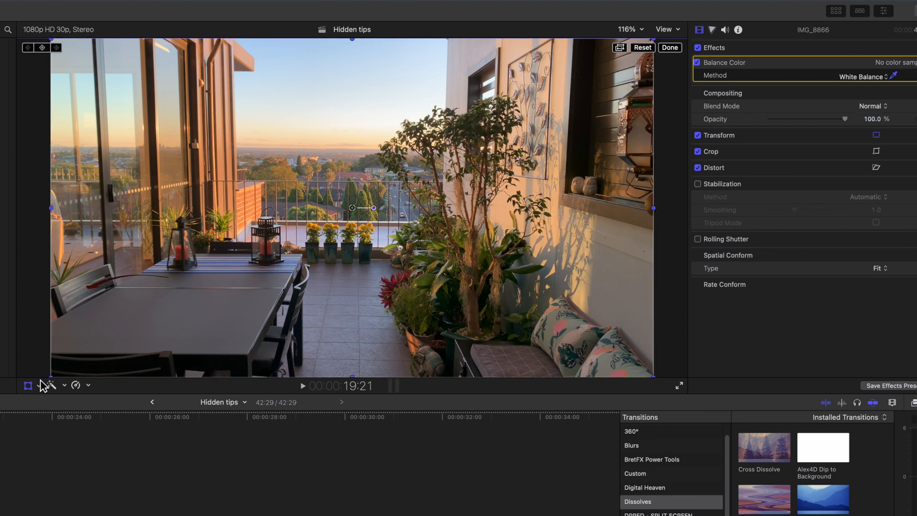
Step: Turn off the Transform overlay and sample a white wall area with the eyedropper
left_click(886, 76)
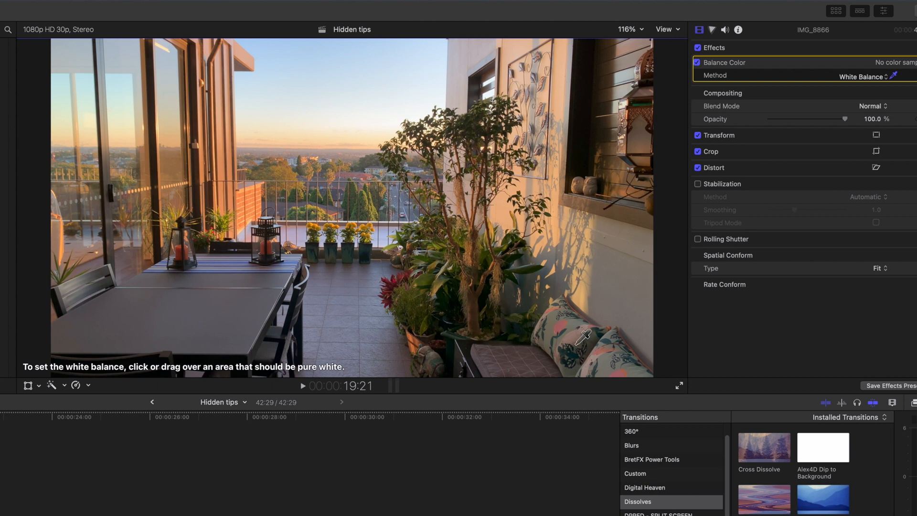
mouse_move(579, 336)
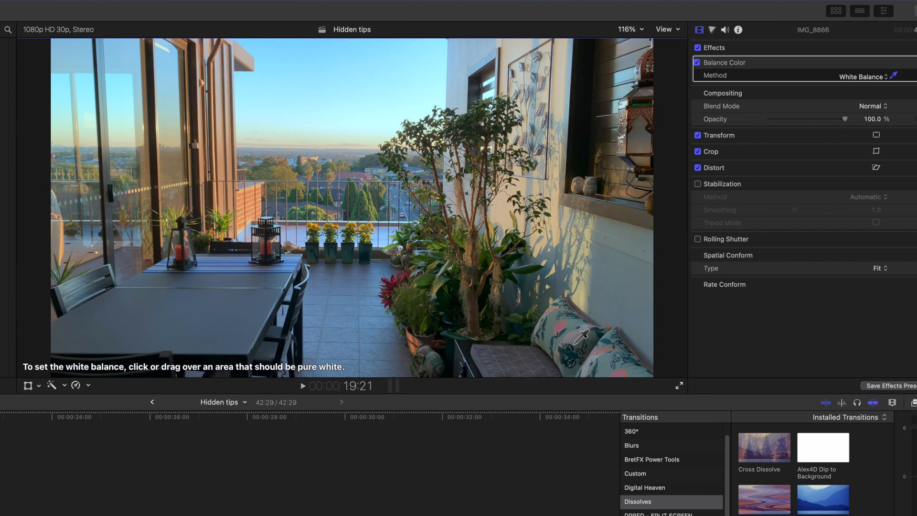
mouse_move(583, 142)
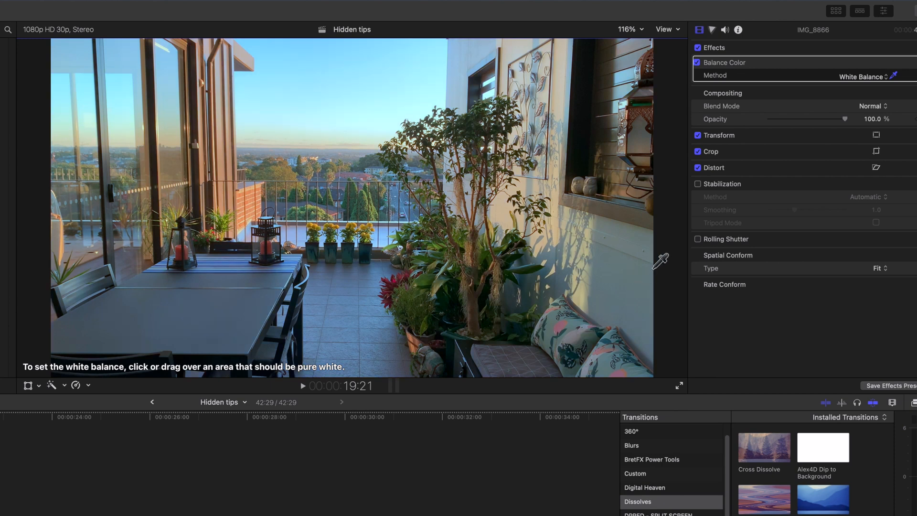
left_click(697, 62)
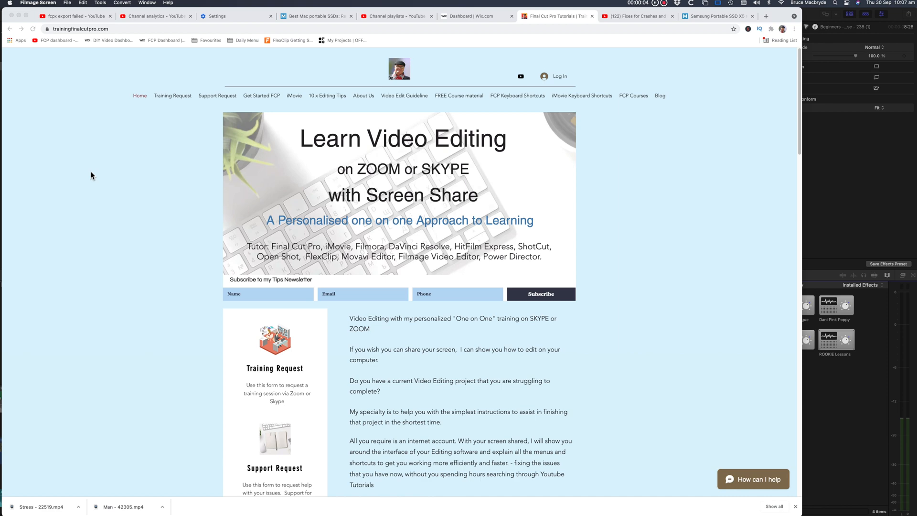
Step: Scroll down the trainingfinalcutpro.com home page toward the support links
scroll("down", 3)
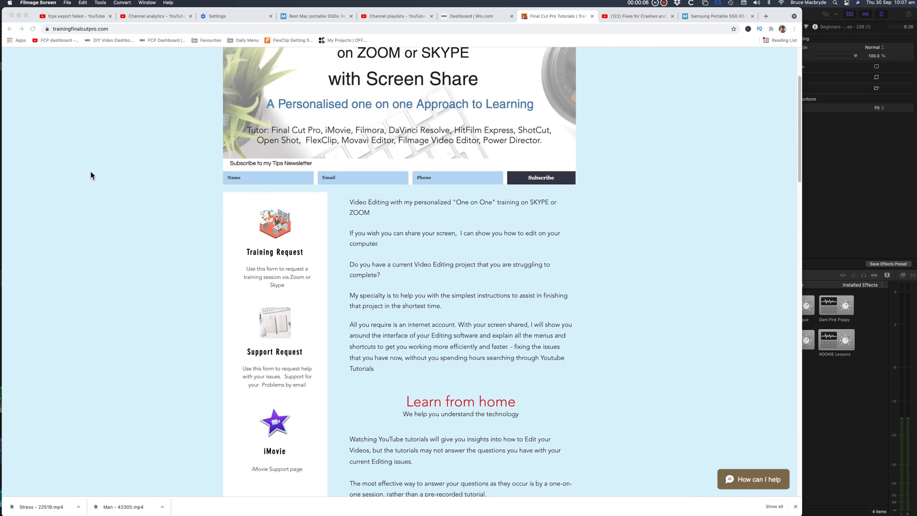
scroll("down", 3)
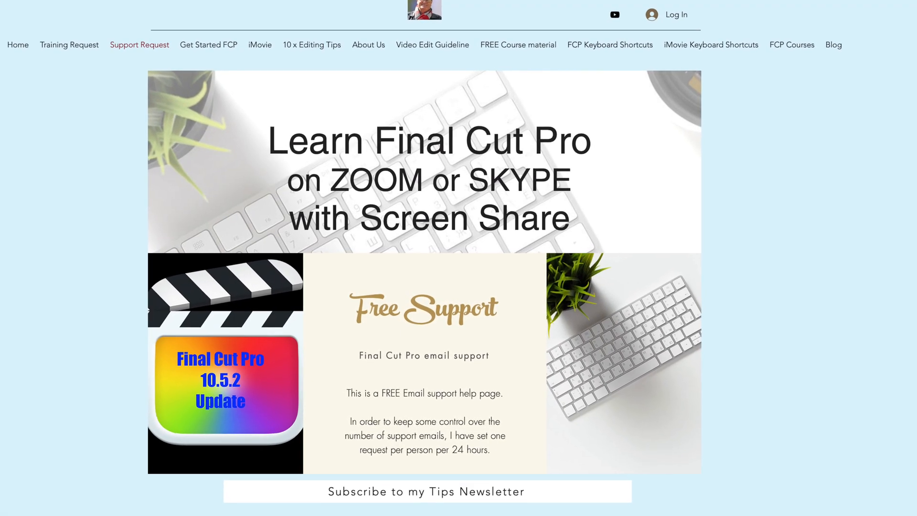
scroll("down", 3)
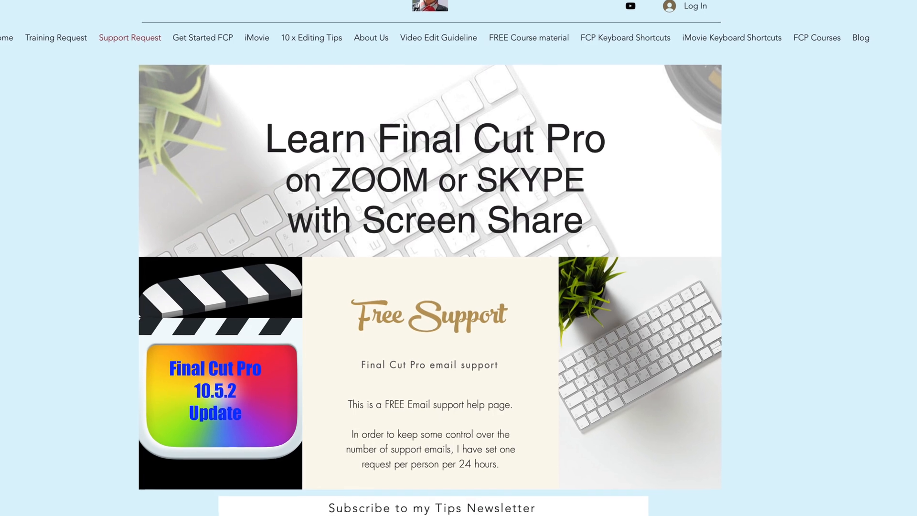
scroll("down", 3)
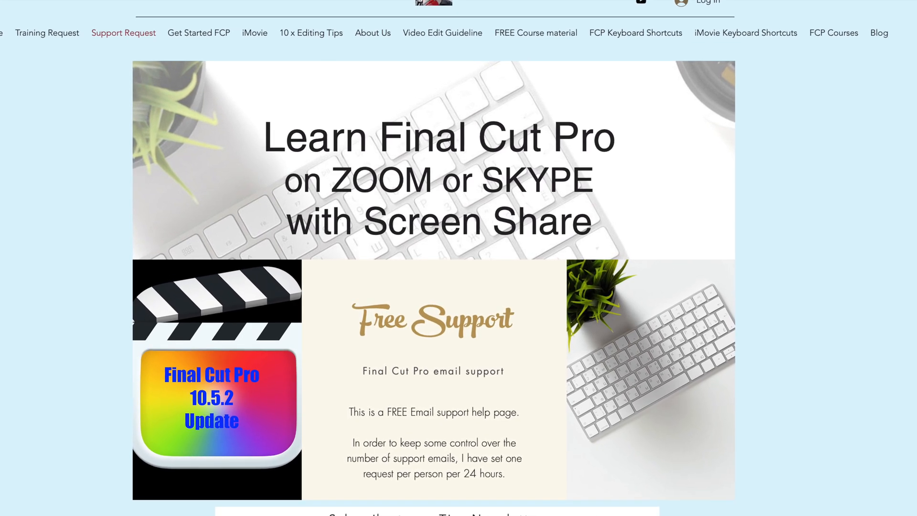